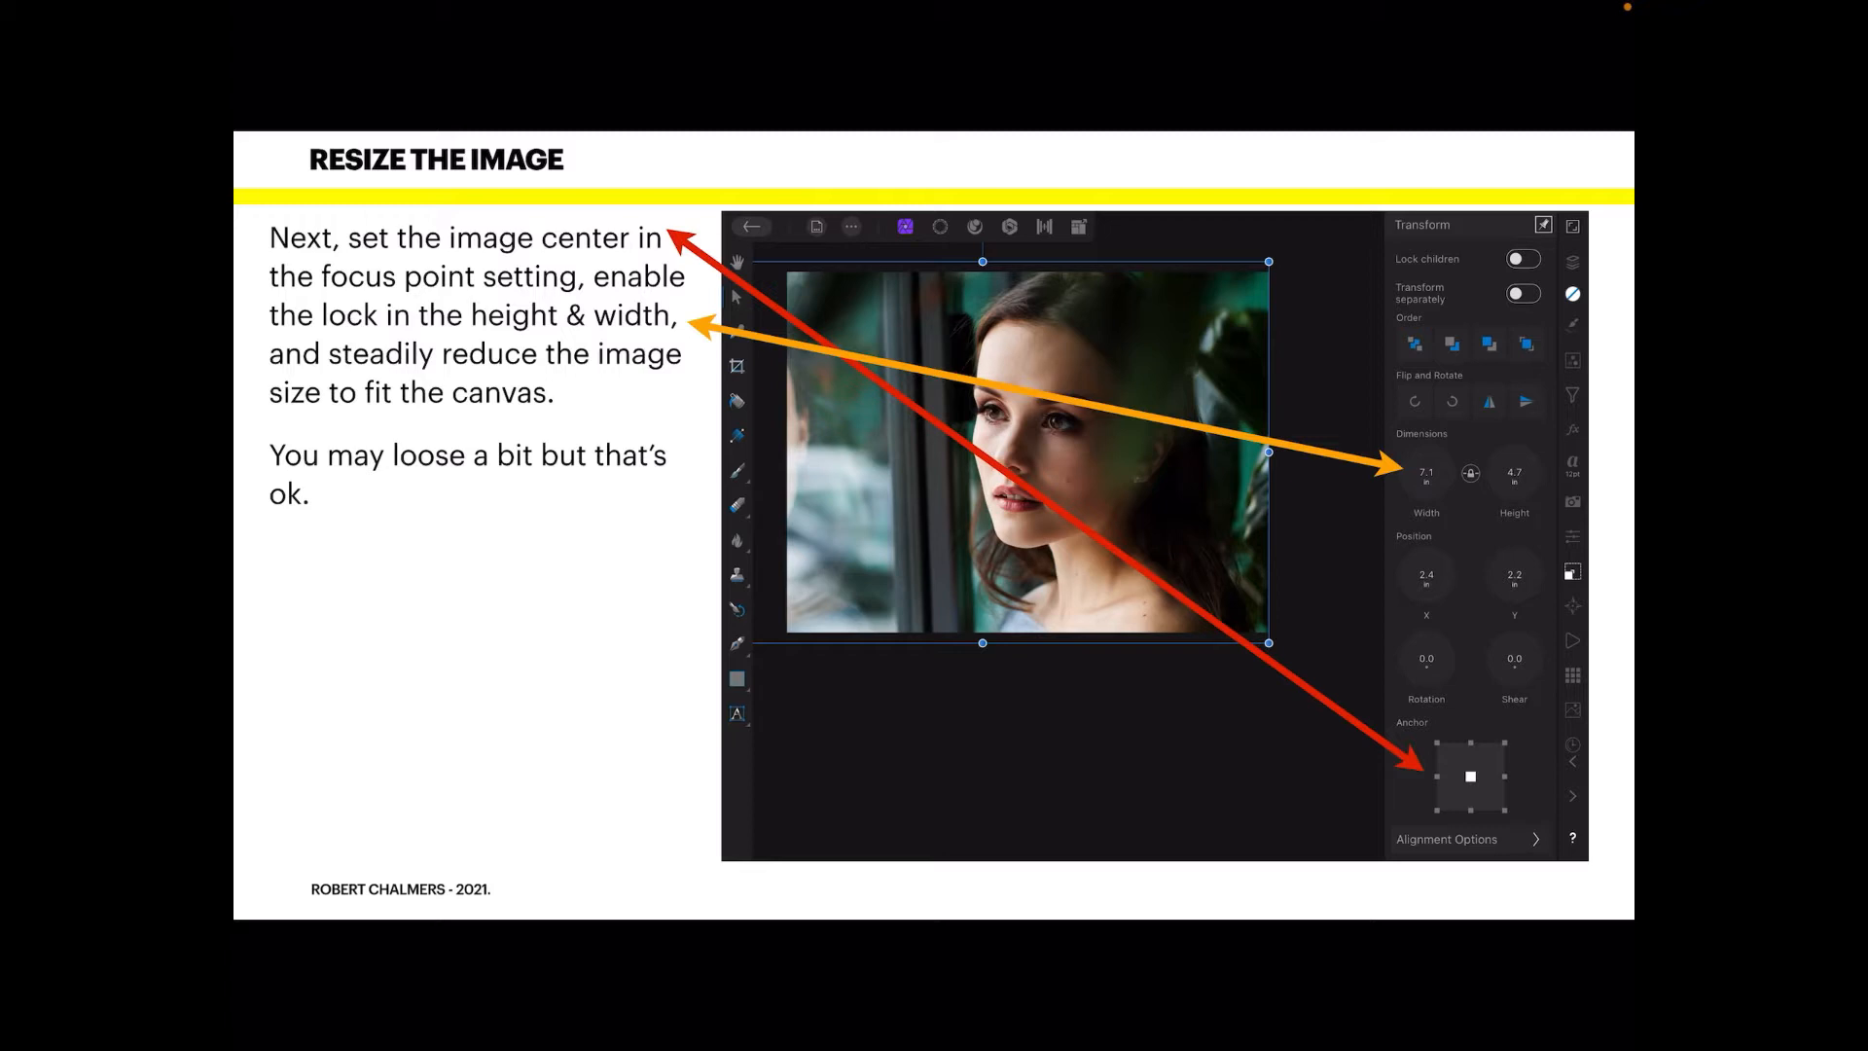
Scale the portrait down from the centre anchor with width and height locked so it fits the canvas
key("Right")
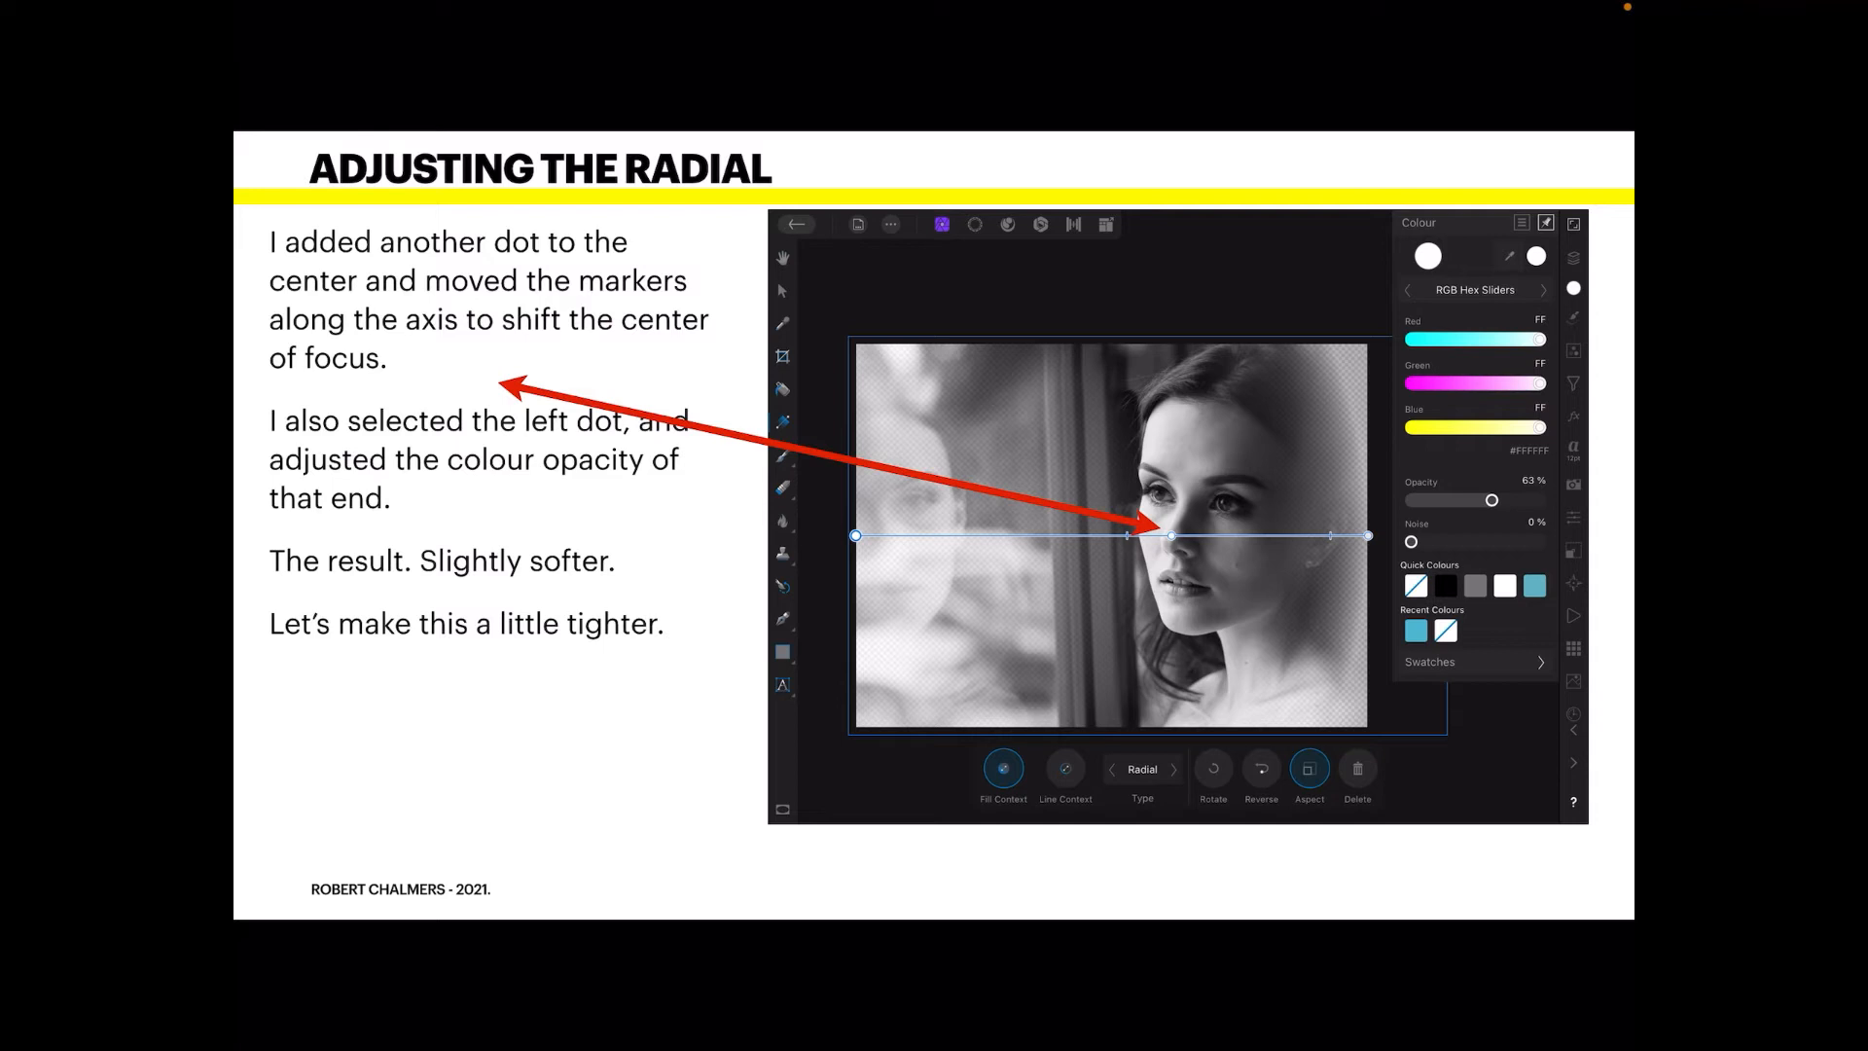
Shorten the radial transparency axis onto the face and switch on the teal Rectangle layer beneath
key("right")
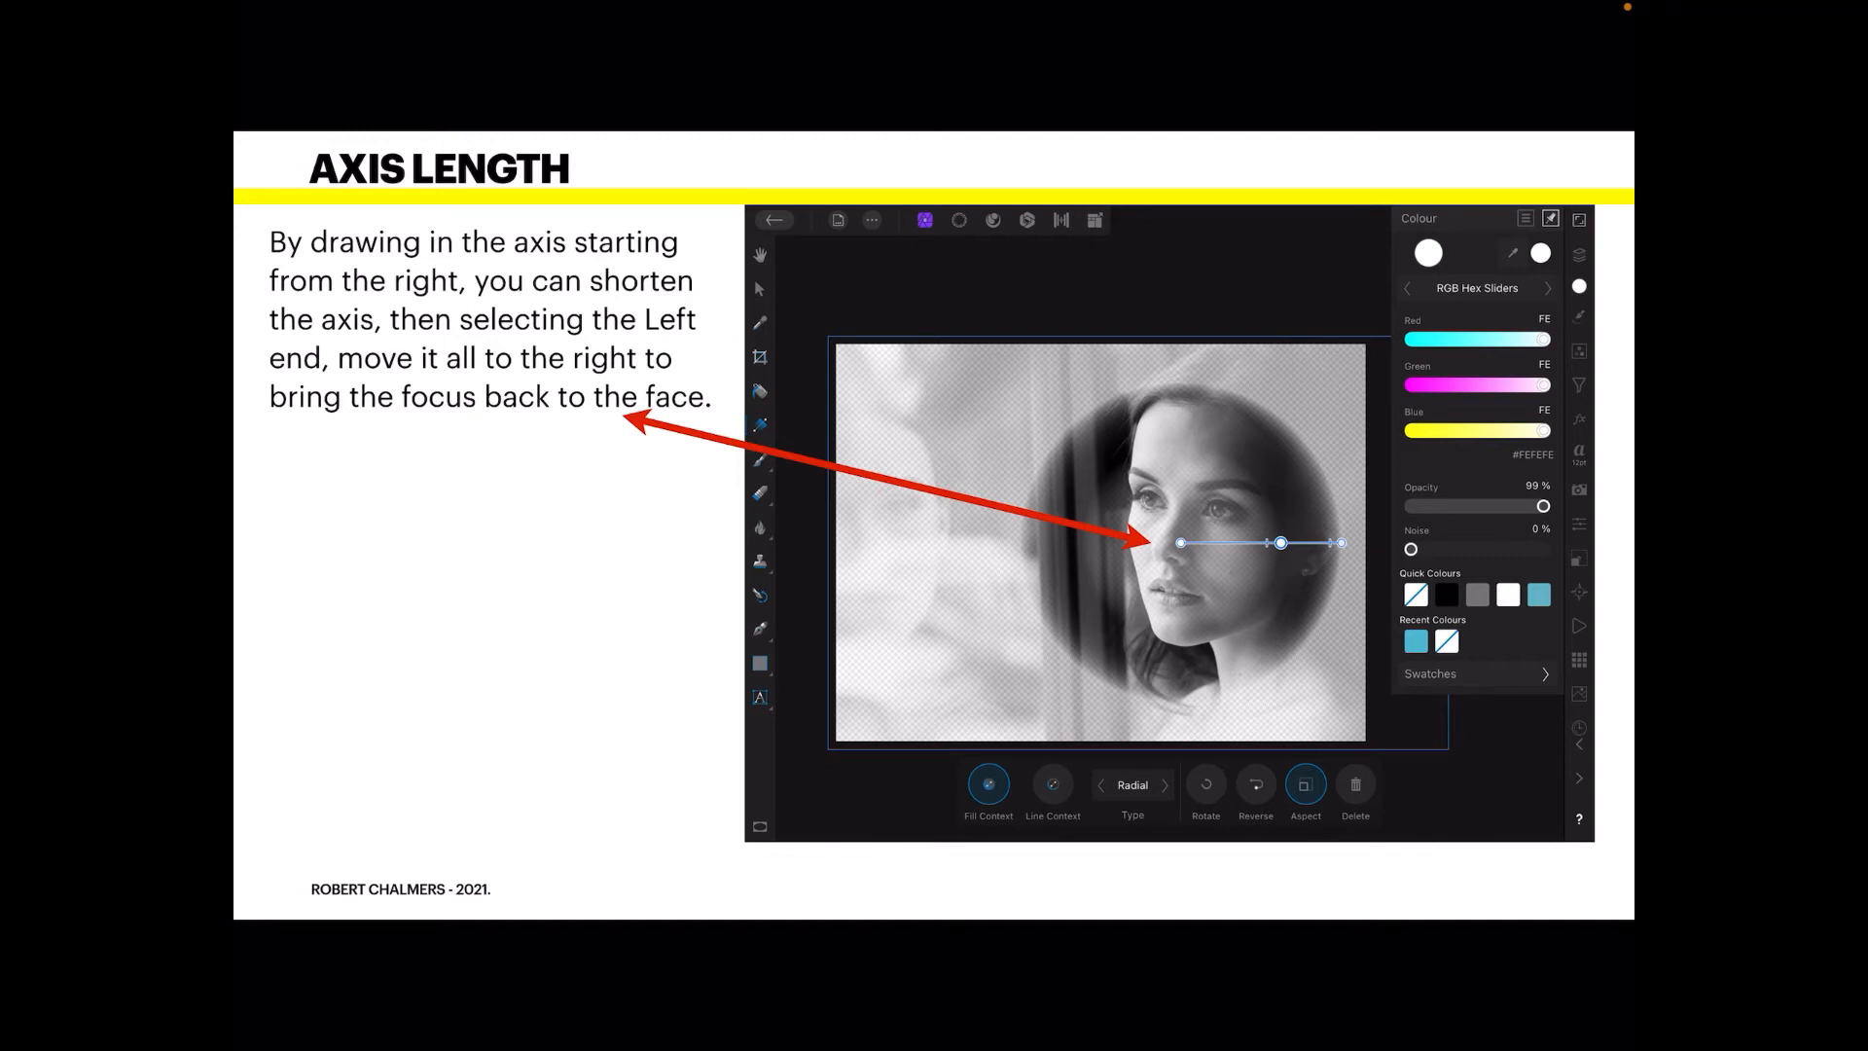
key("Right")
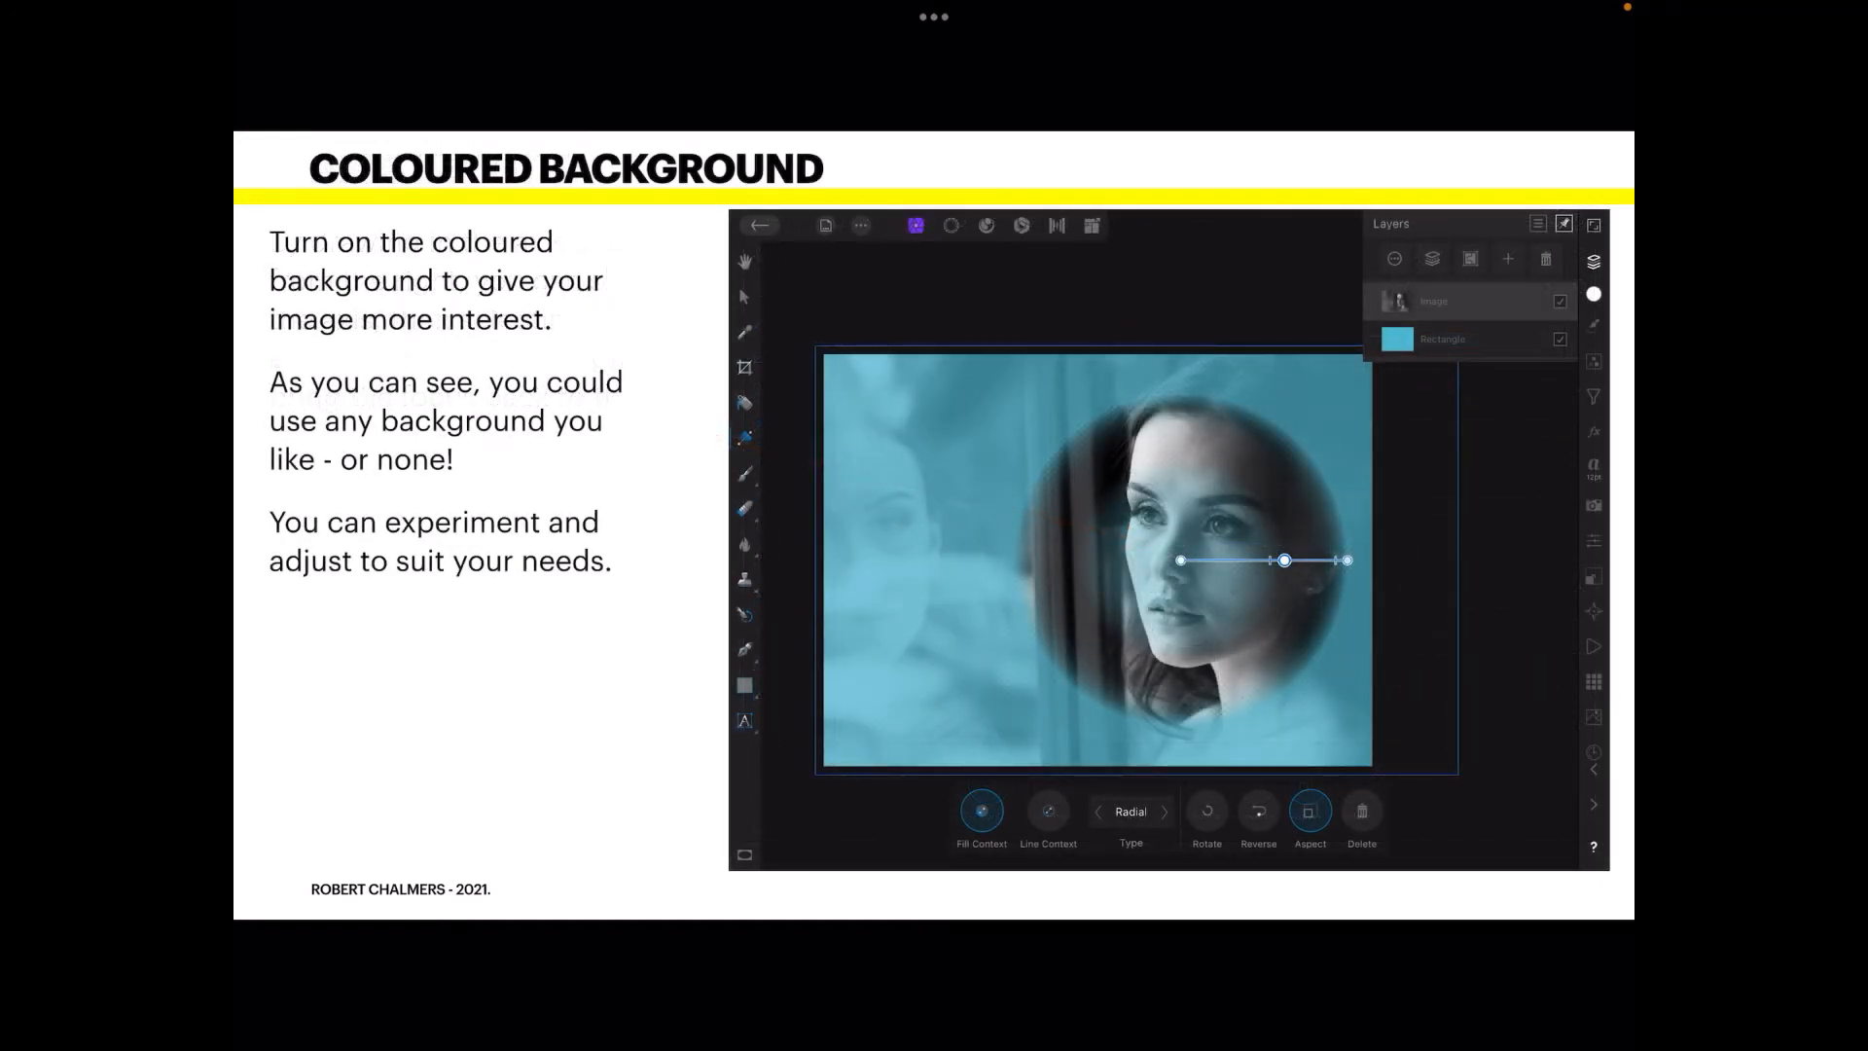